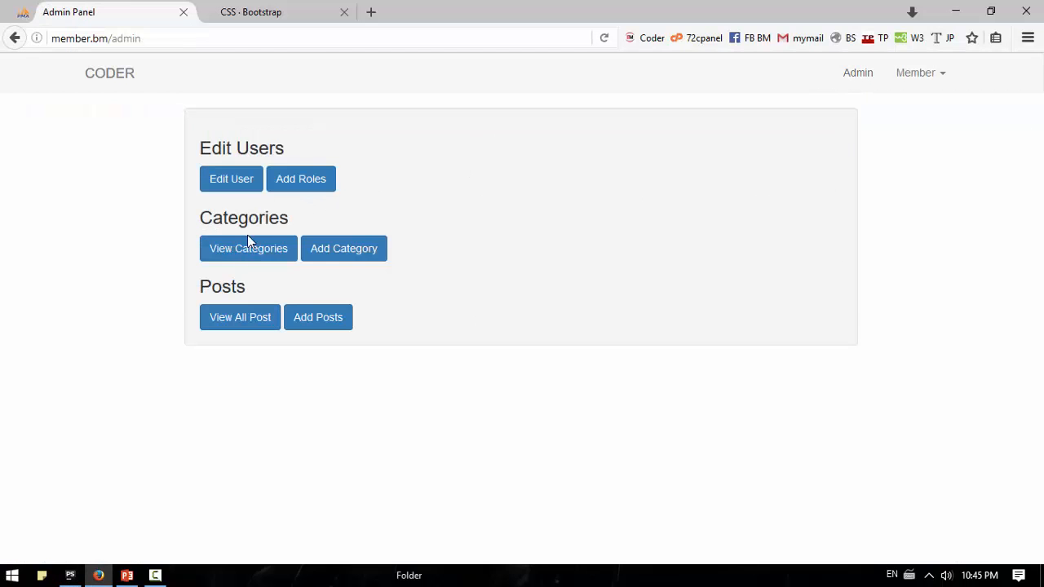
Check the admin panel's category links and follow the index route to CategoryController
left_click(342, 248)
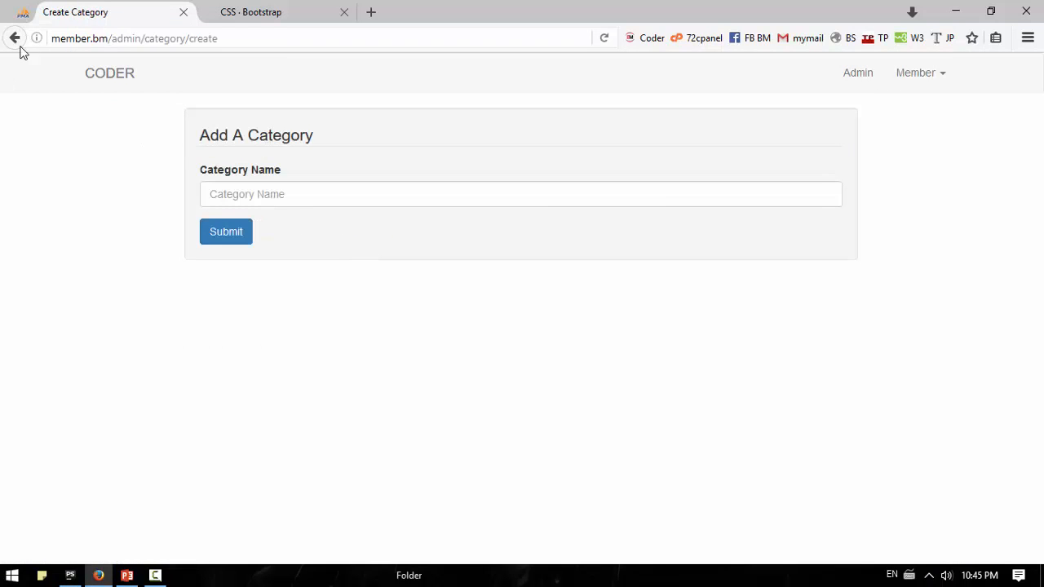
left_click(15, 37)
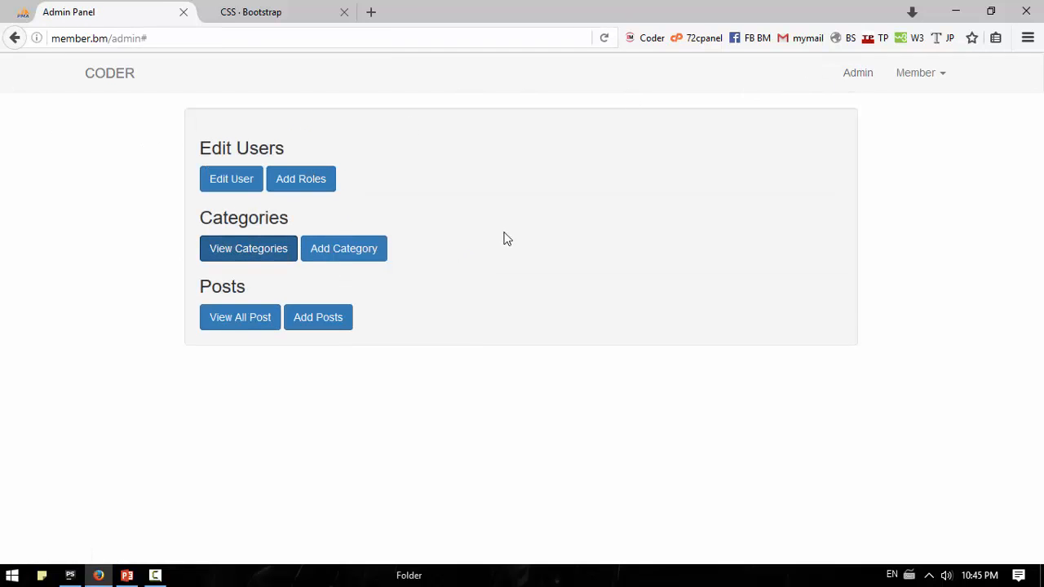
left_click(163, 38)
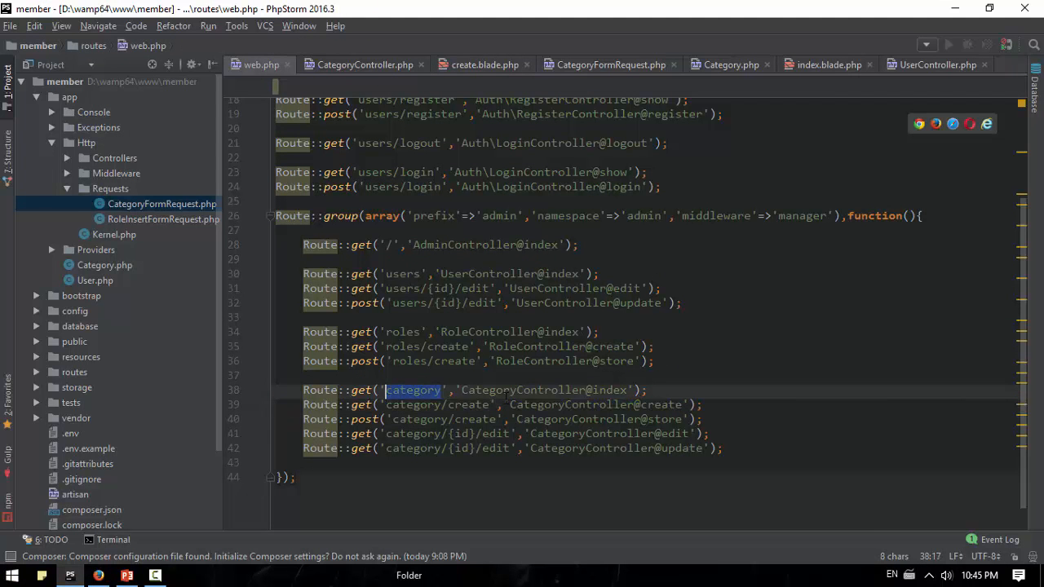
double_click(522, 390)
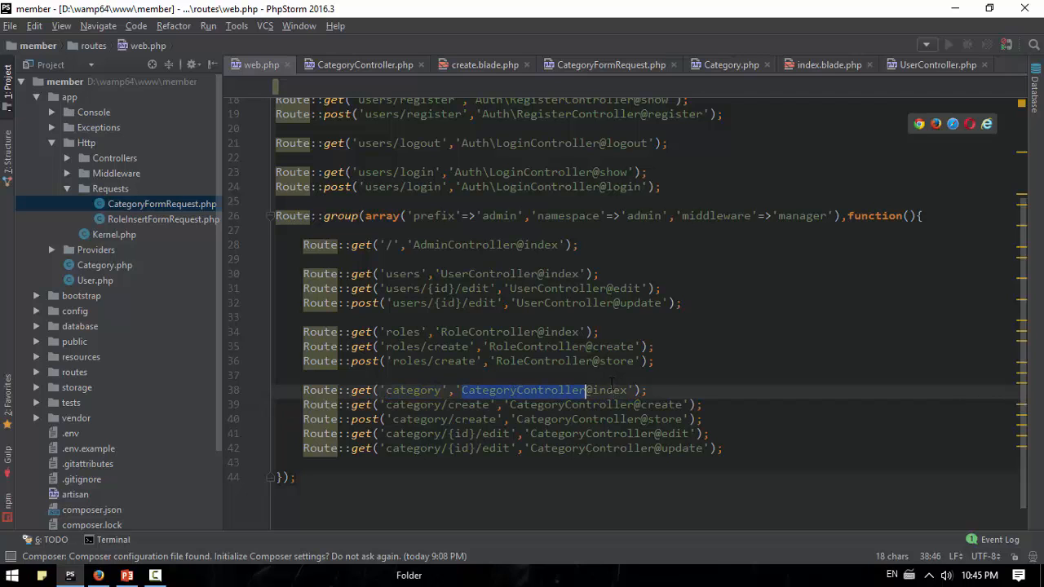
left_click(522, 390)
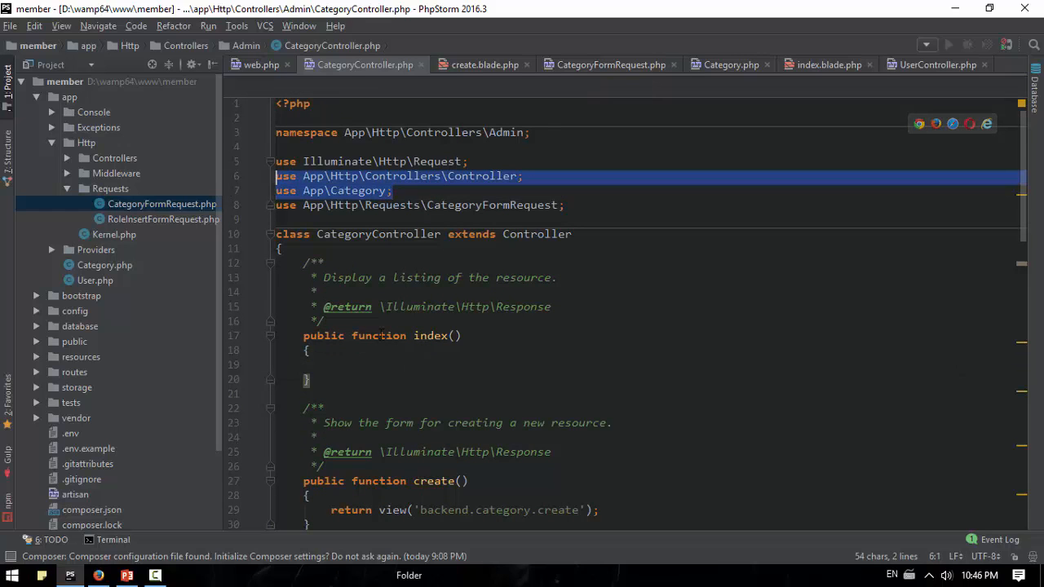
Make index() load $categories = Category::all() and return view('backend.category.index', compact('categories'))
type("$cate")
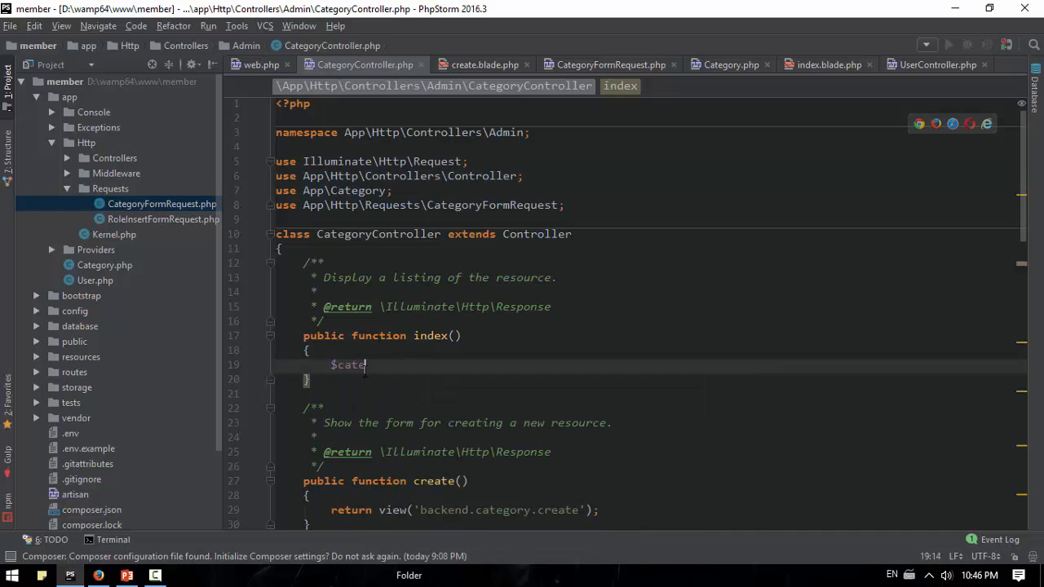
type("gories = CategoryFormR")
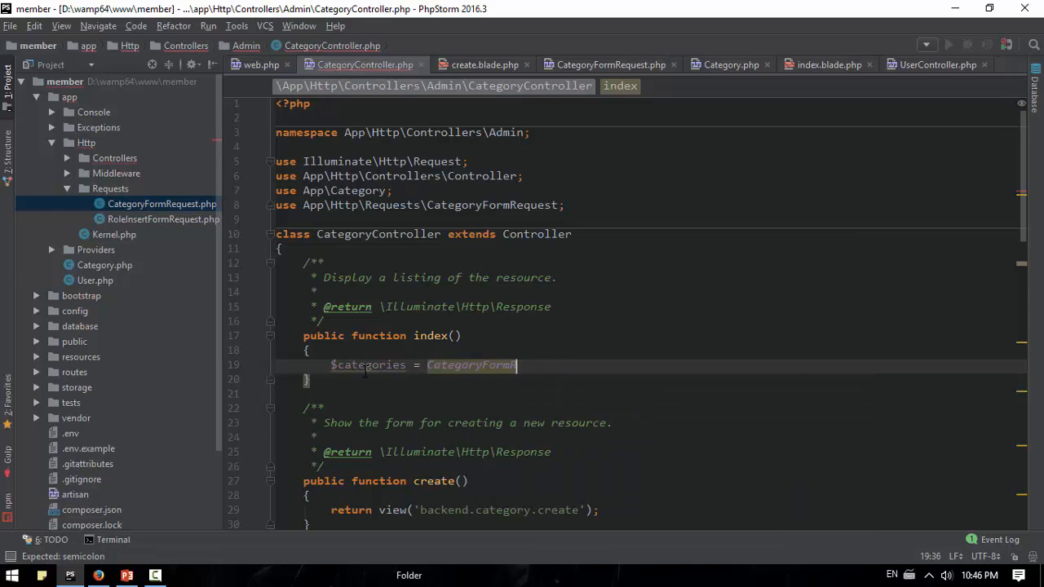
type("Category::all();")
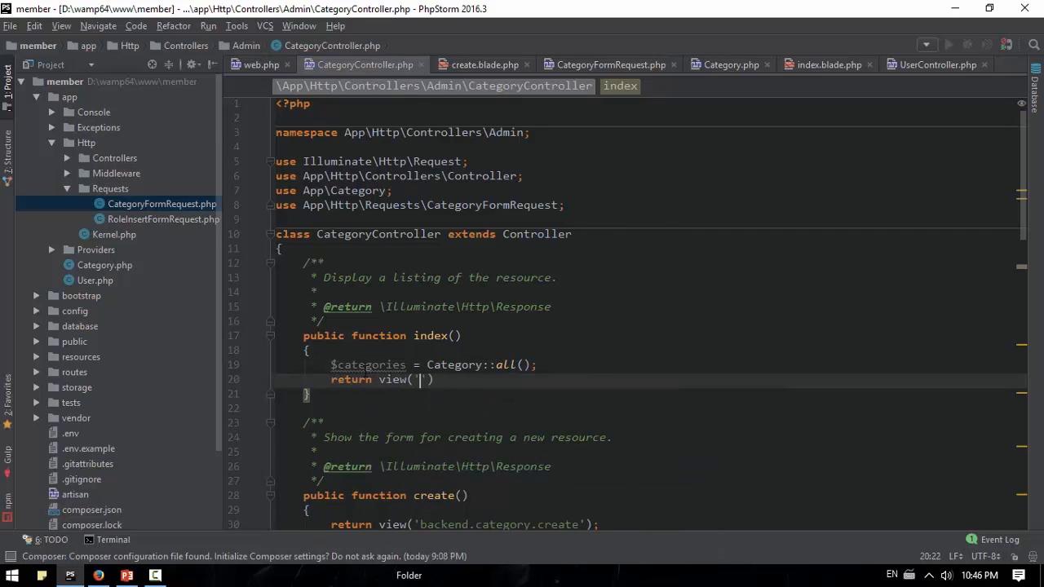
type("backend.ca")
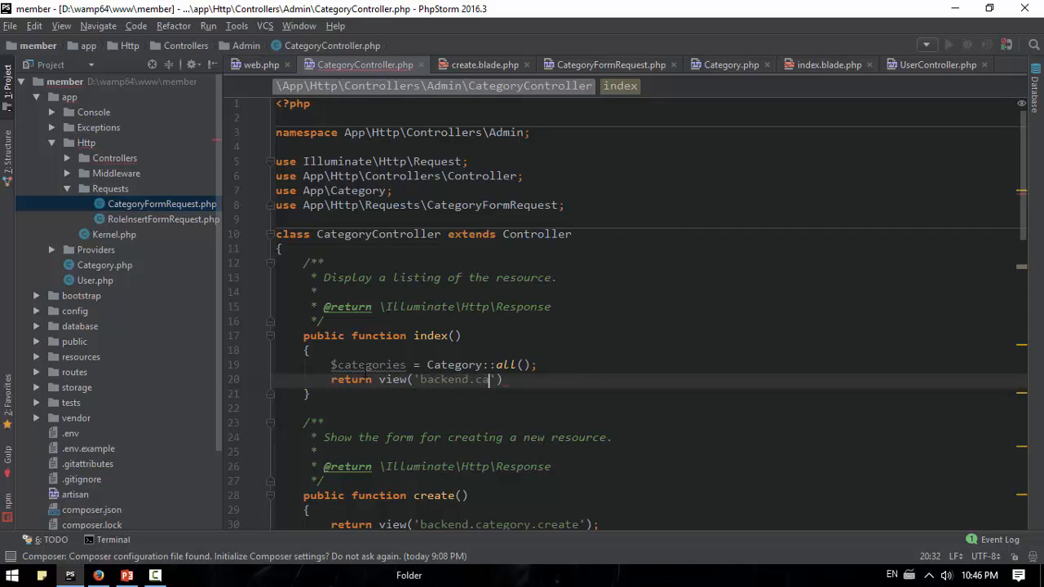
type("tegory.index")
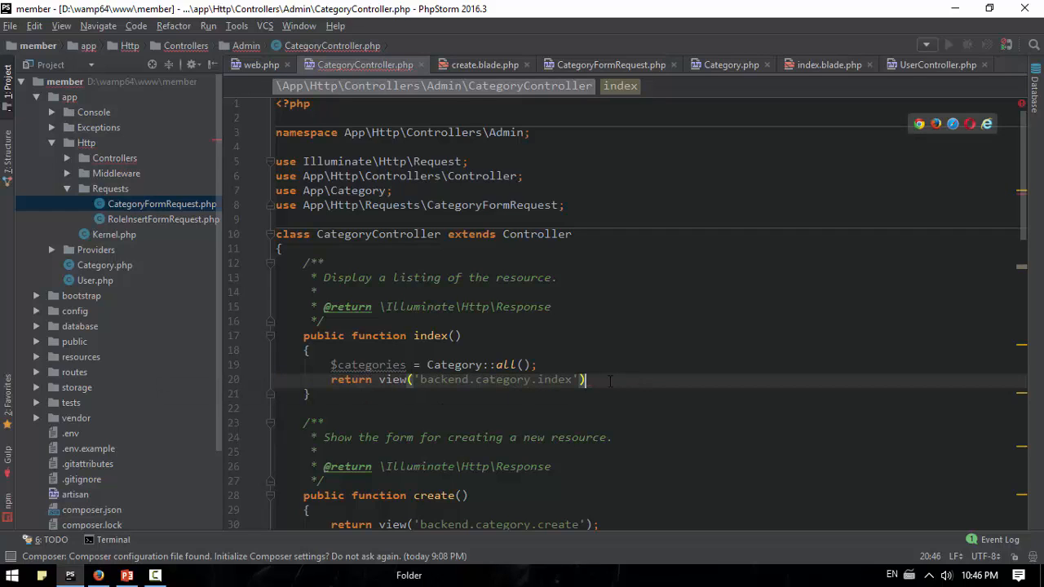
type(",")
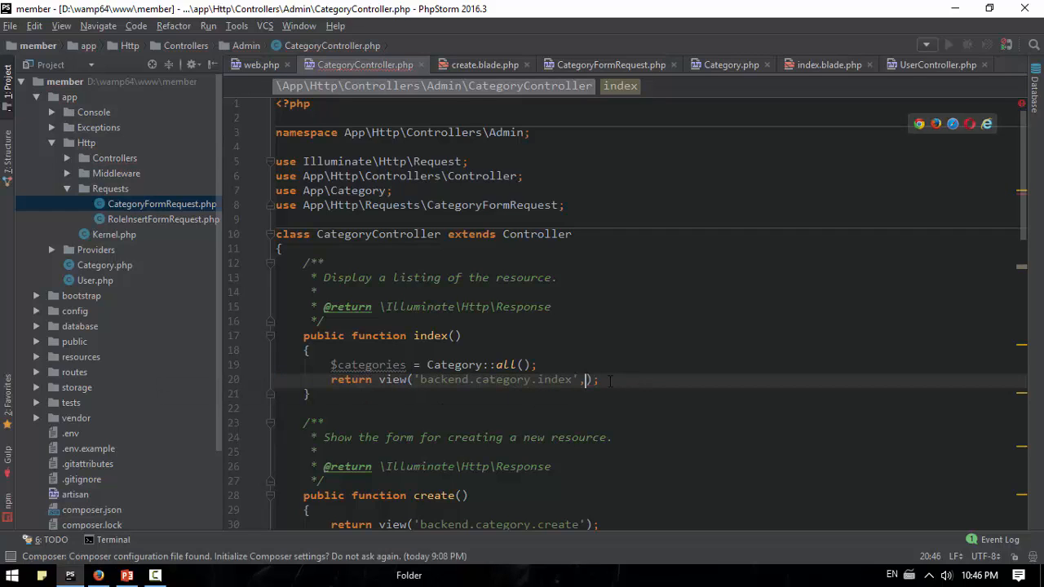
type("compact('category")
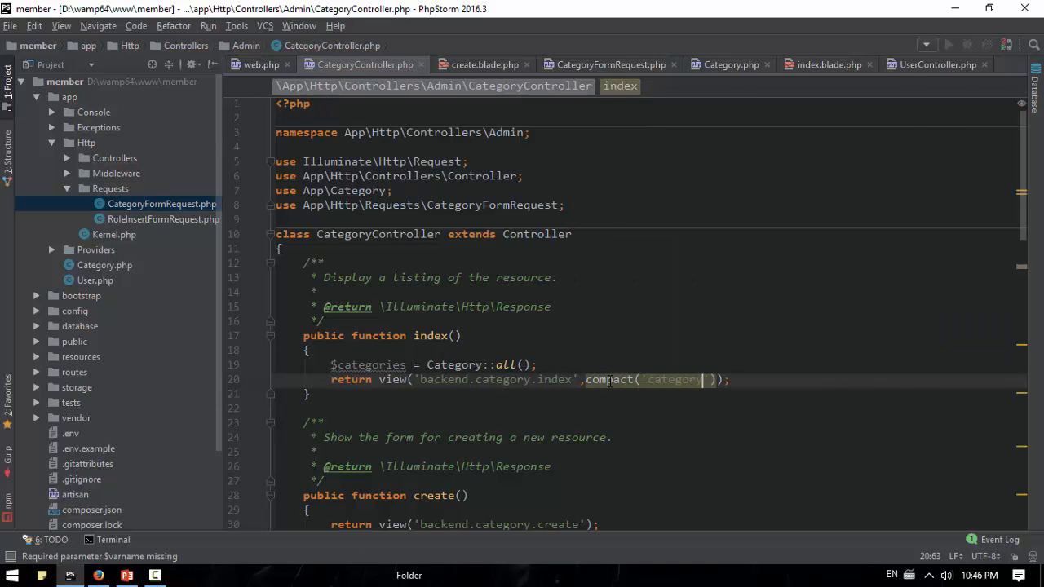
type("ies")
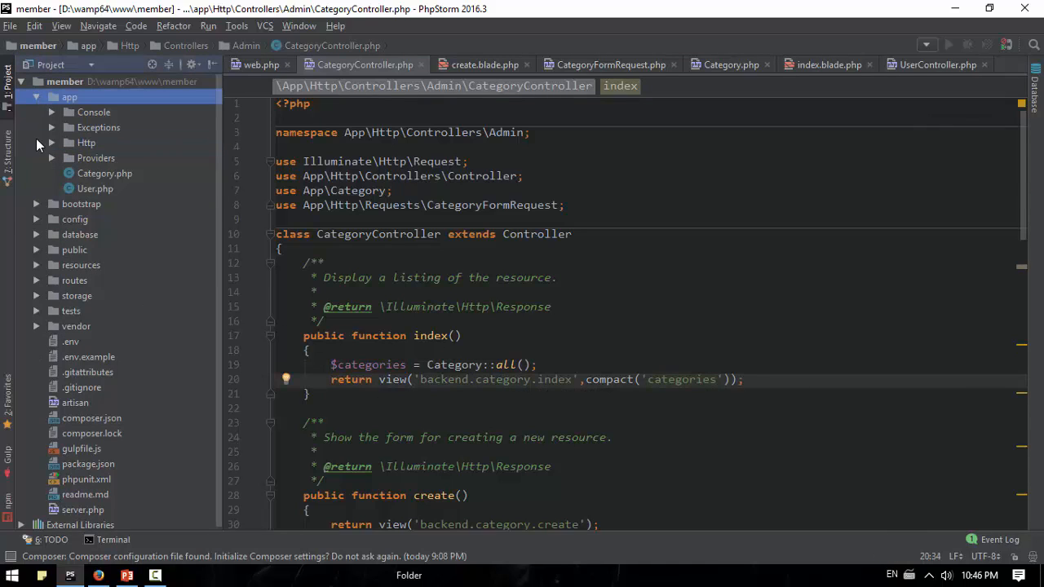
Create a new PHP file named index.blade in the backend category views folder
left_click(36, 96)
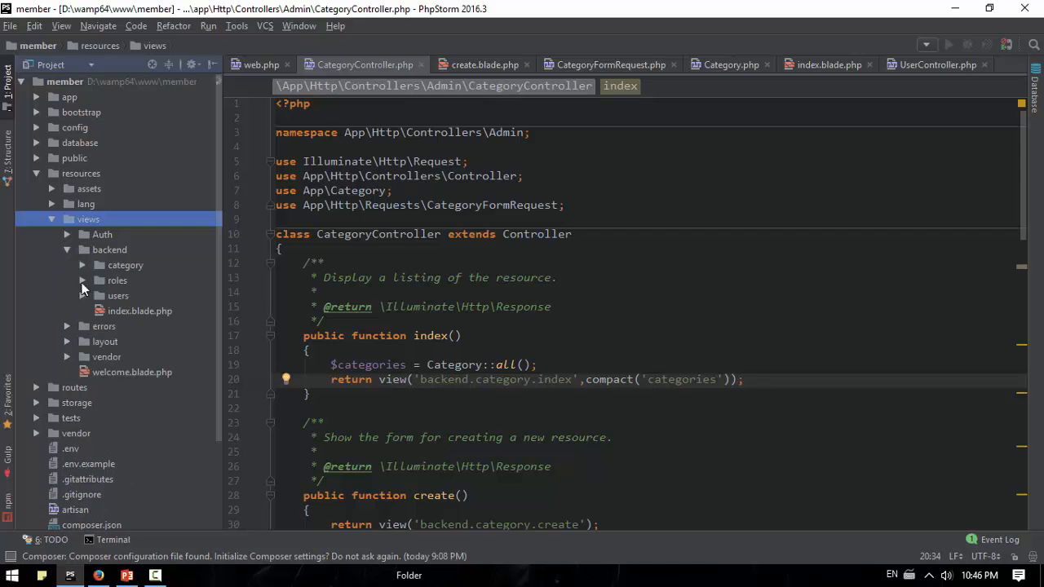
right_click(124, 264)
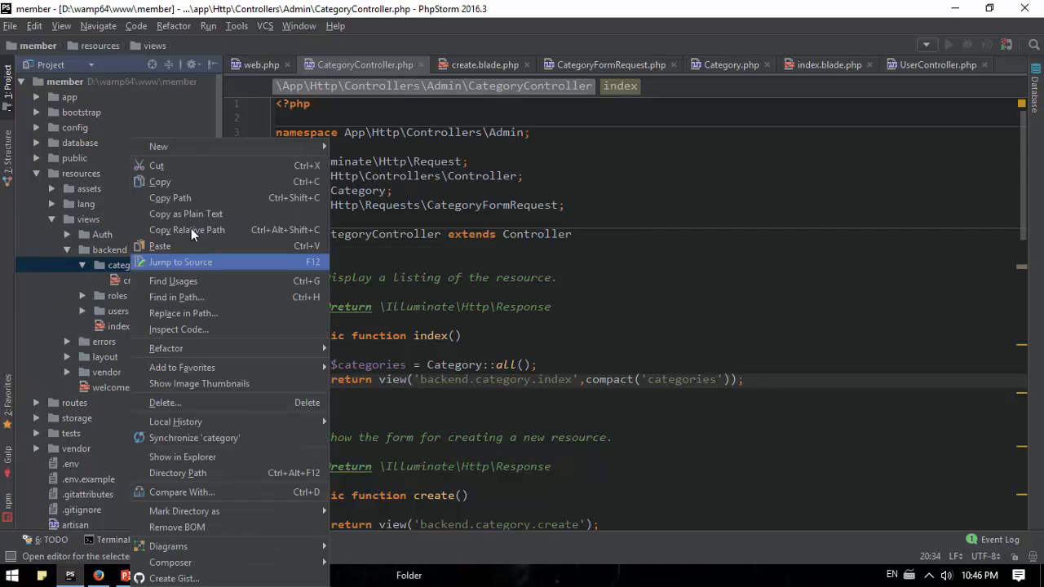
left_click(159, 147)
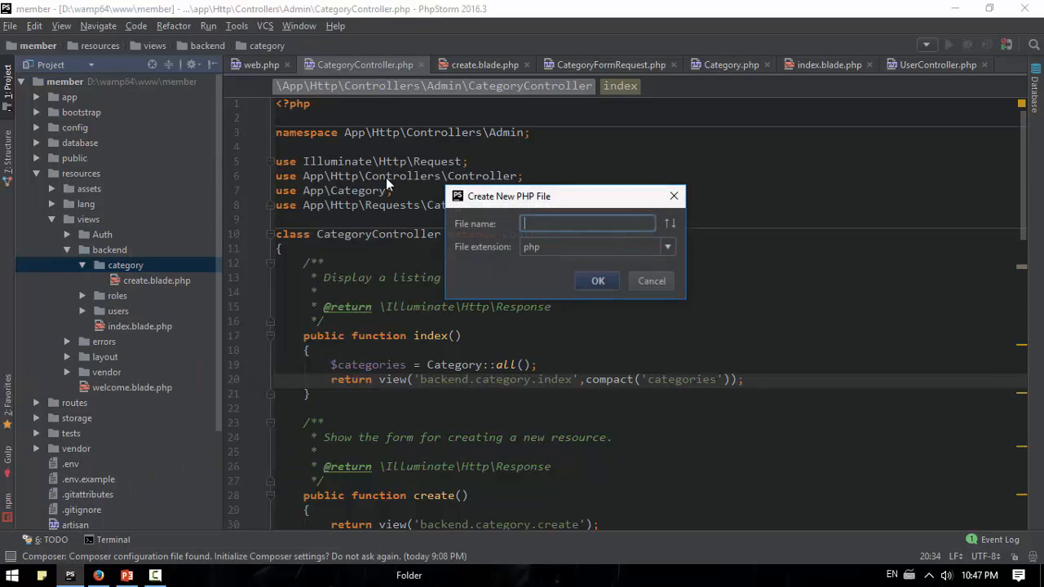
type("index.blade")
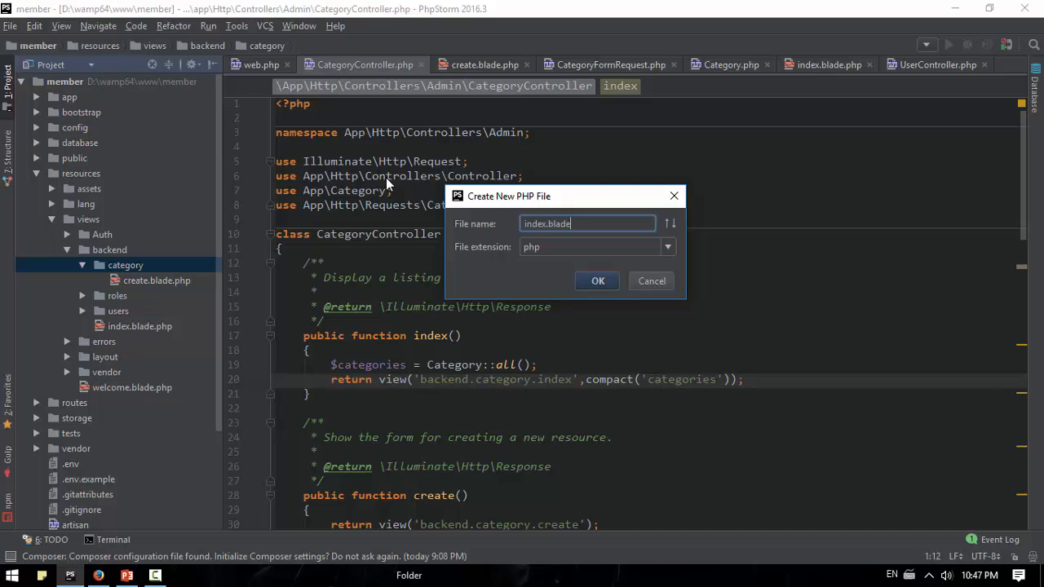
left_click(597, 281)
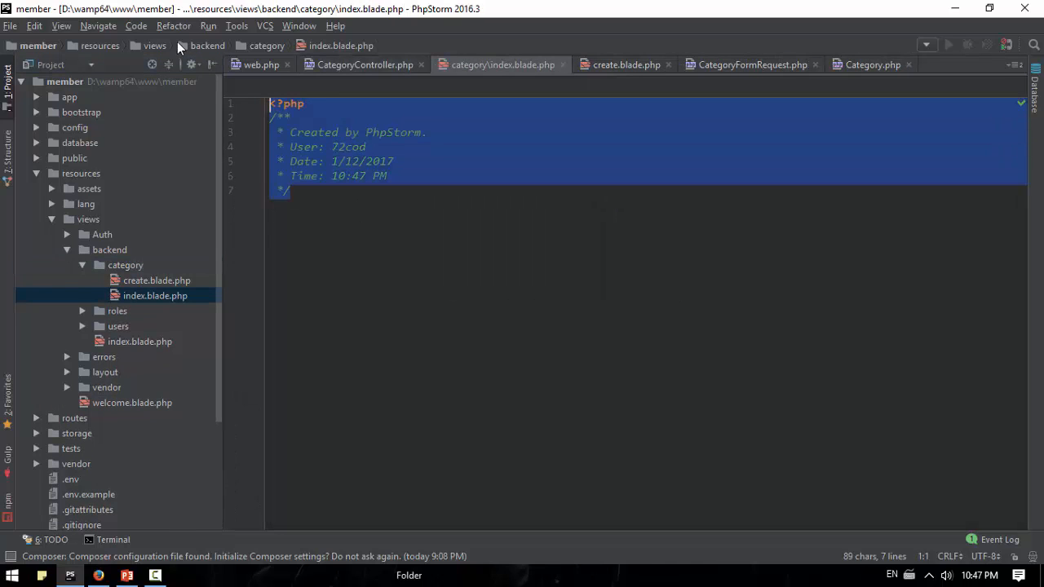
left_click(626, 65)
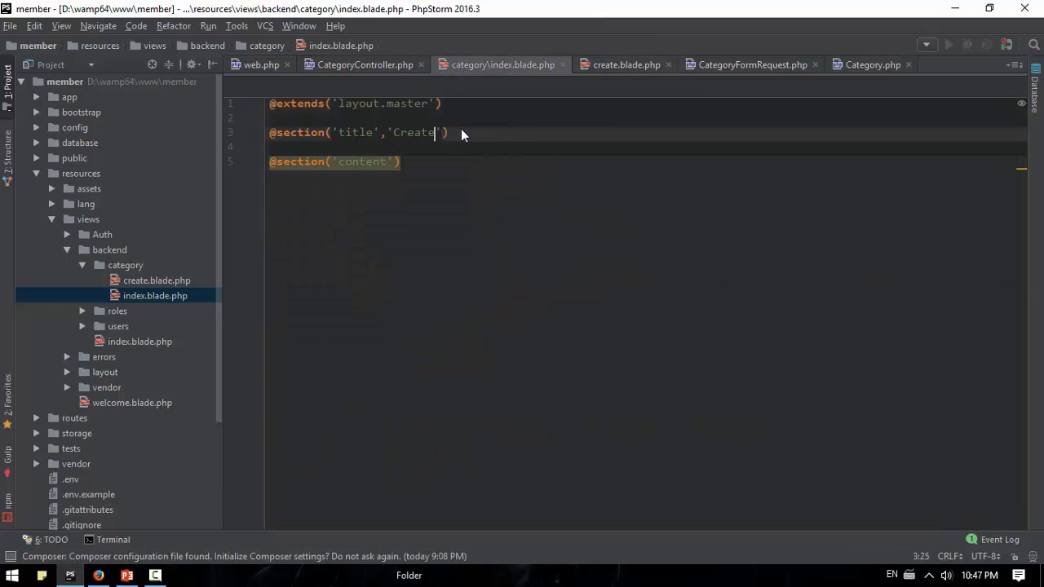
type("All Ca")
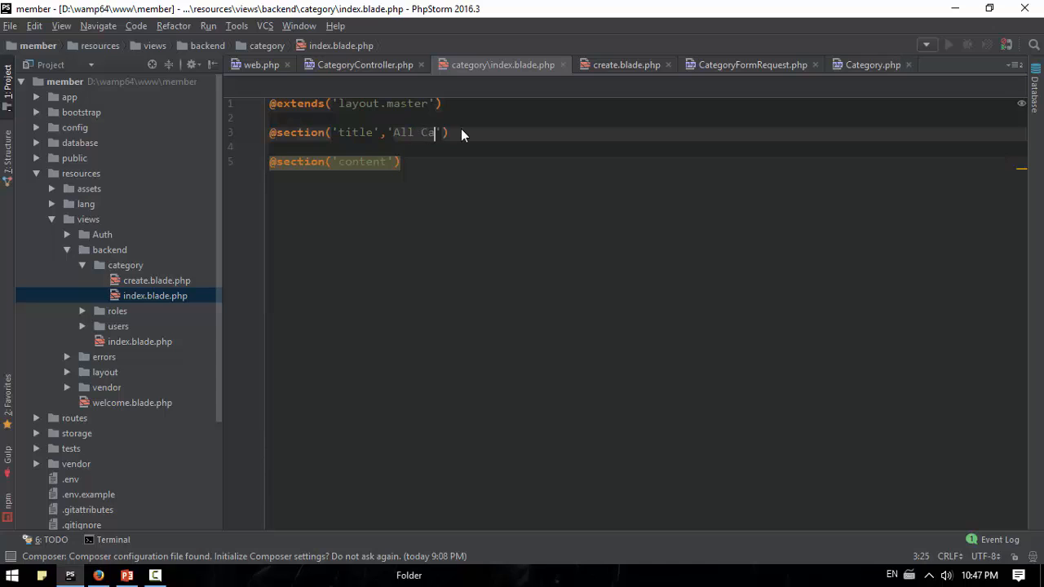
type("tegories")
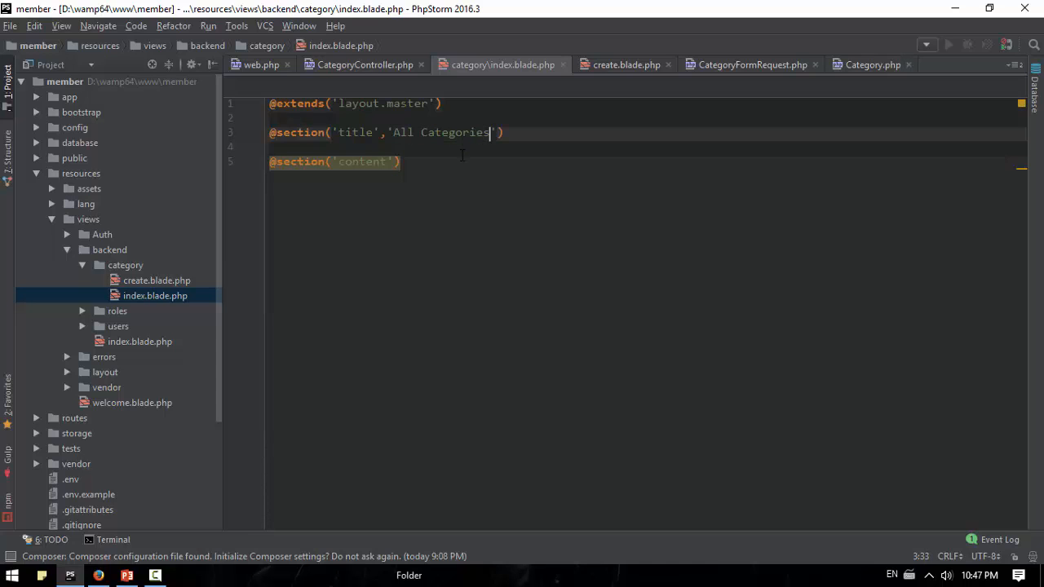
key("enter")
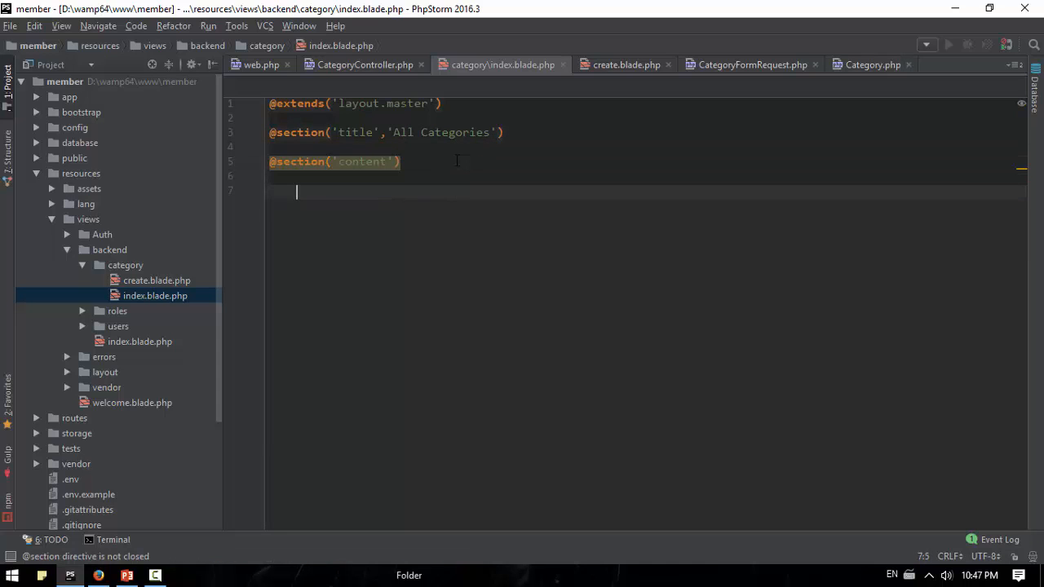
type("@endi")
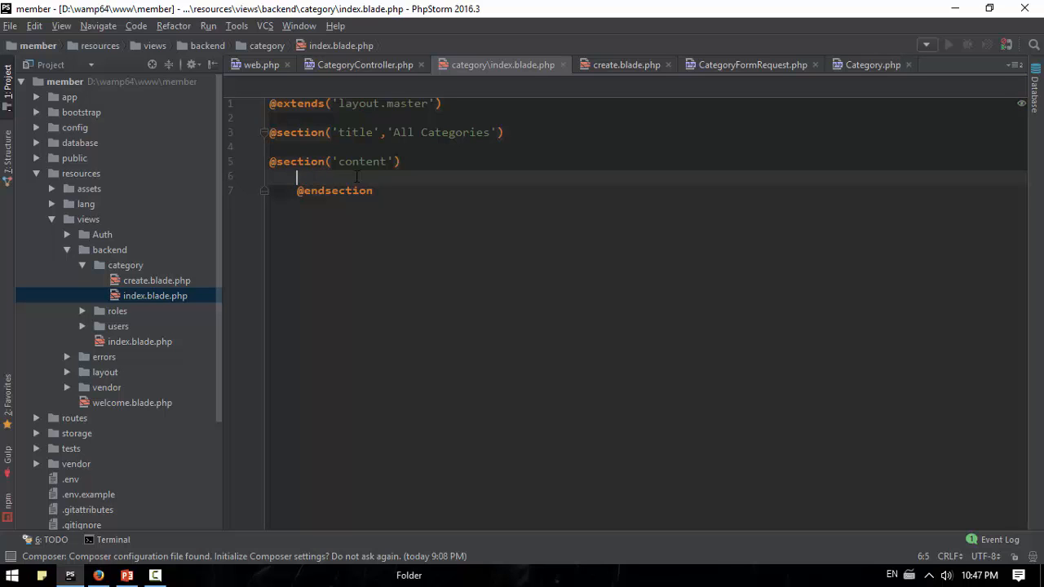
Copy container divs from the create view and add a bordered table inside them
left_click(626, 66)
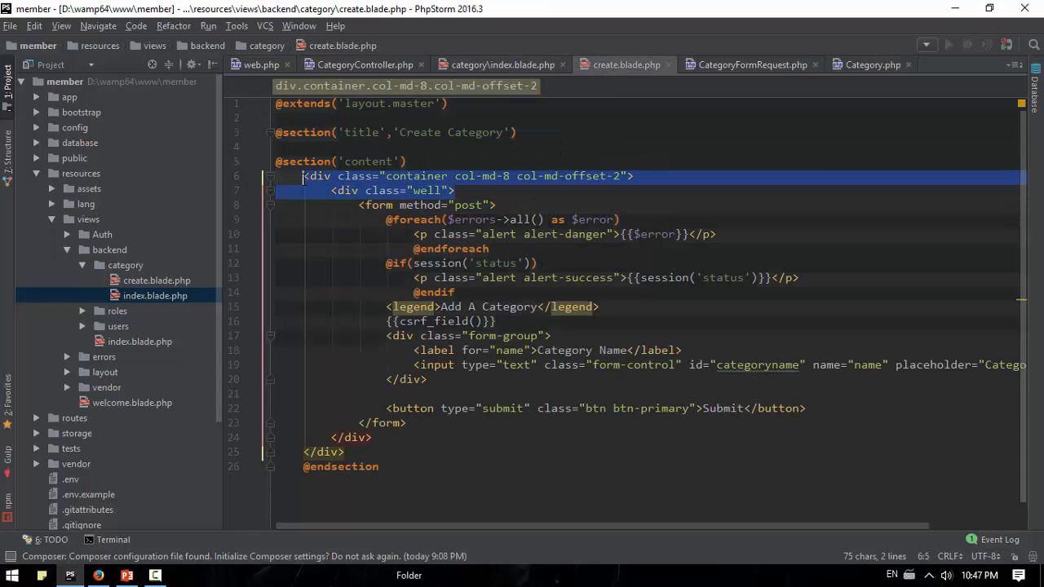
left_click(503, 65)
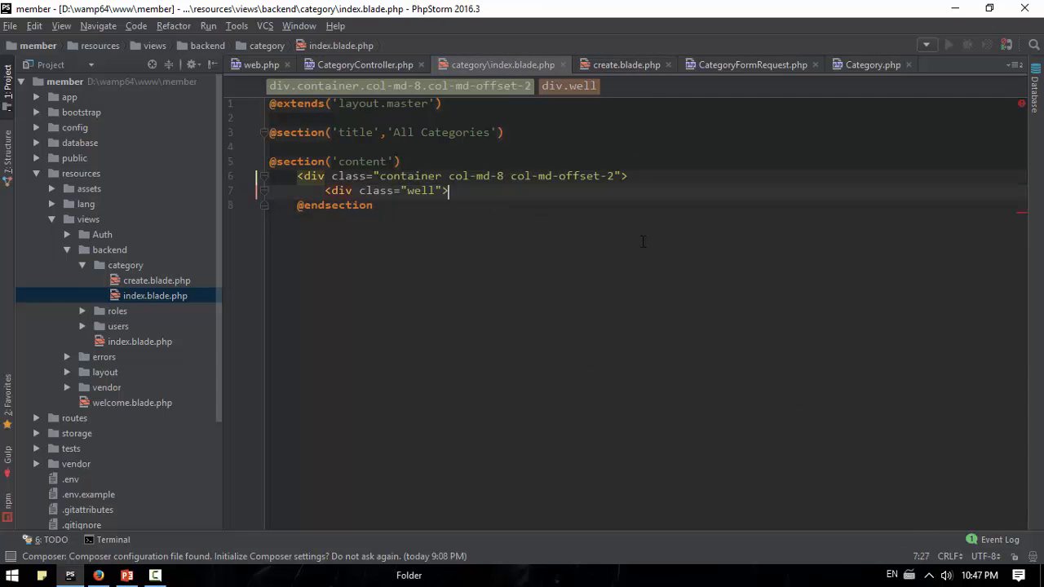
type("</div>")
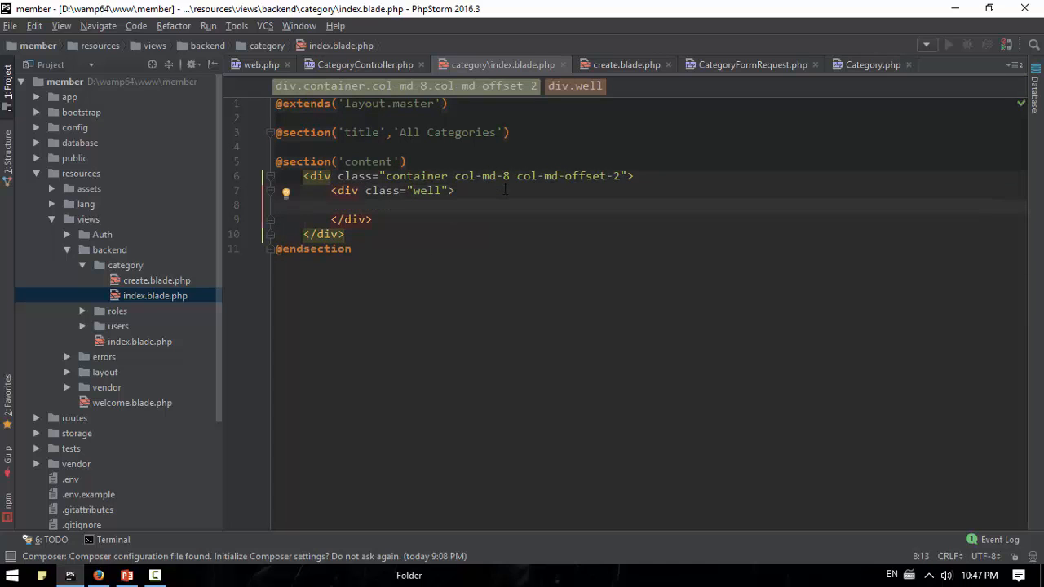
type("table.table-bordered\"></table>")
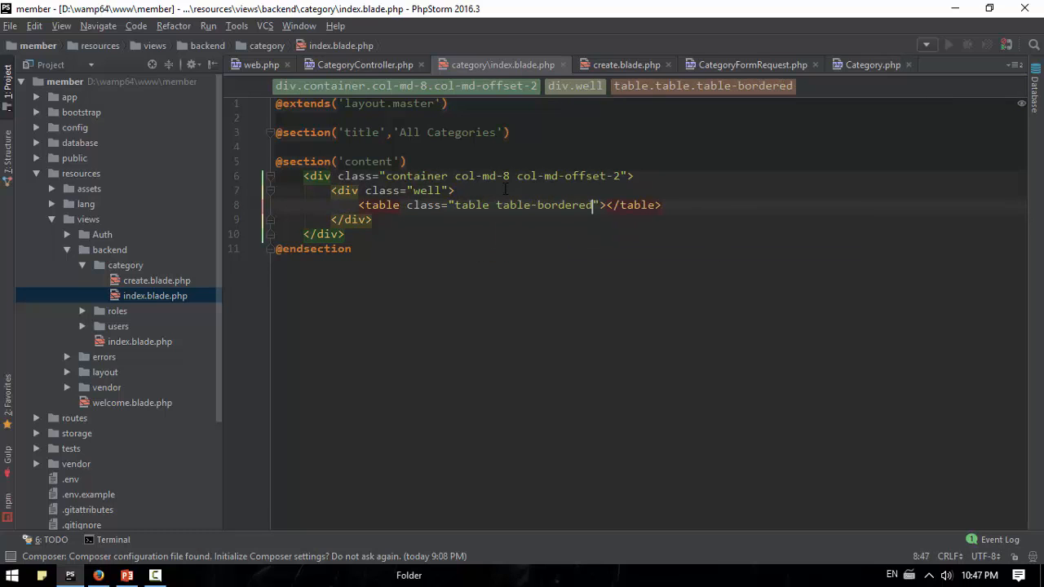
Give the table a thead with ID and Name headers and an empty tbody
key("Enter")
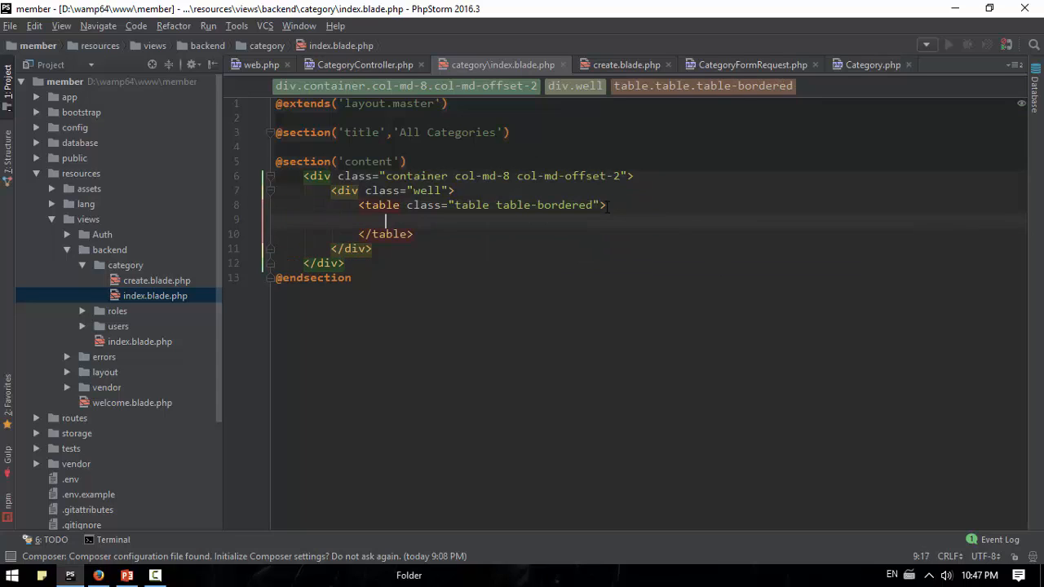
type("thead>")
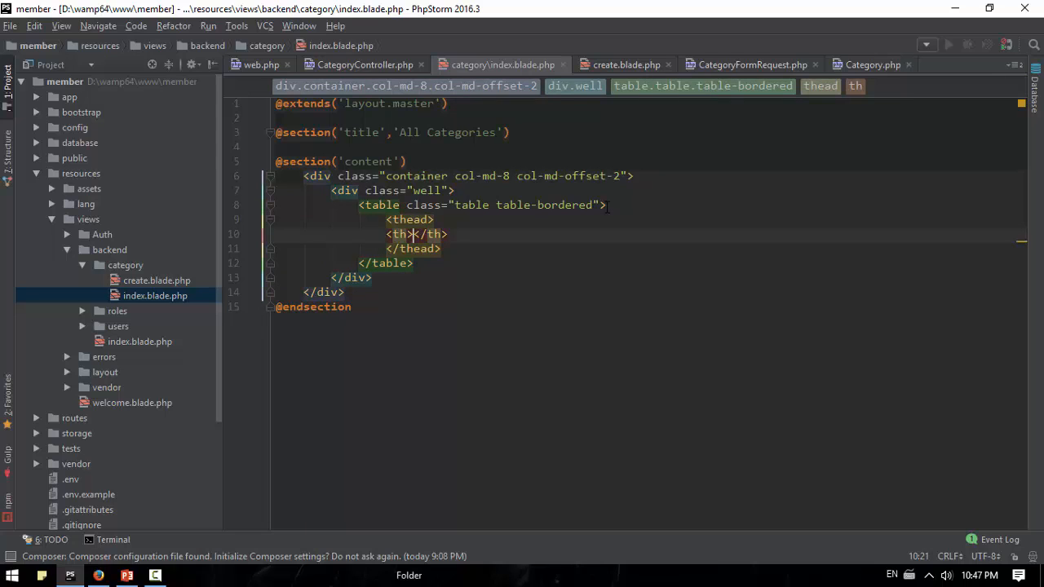
type("ID")
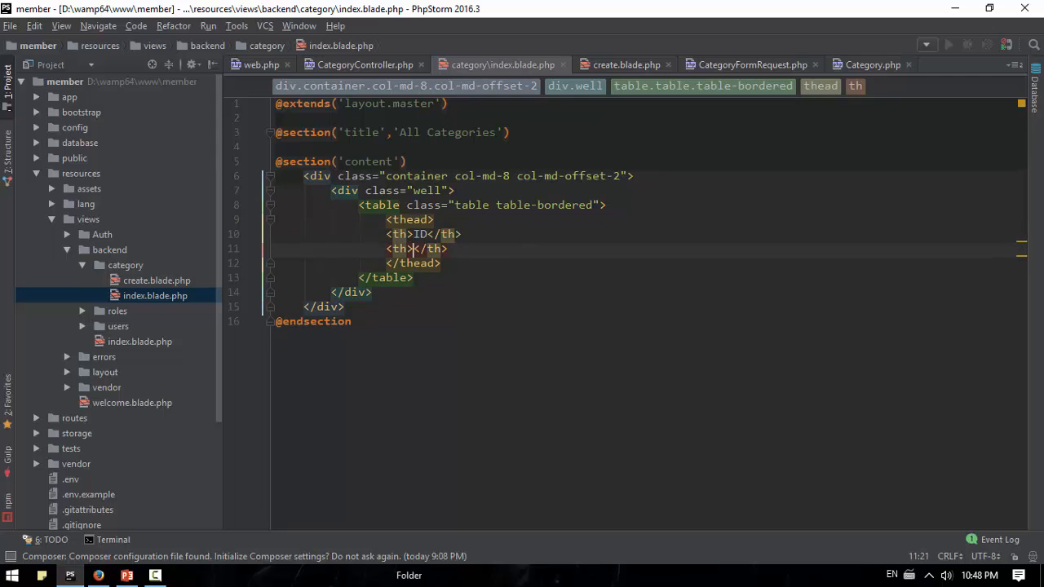
type("Name")
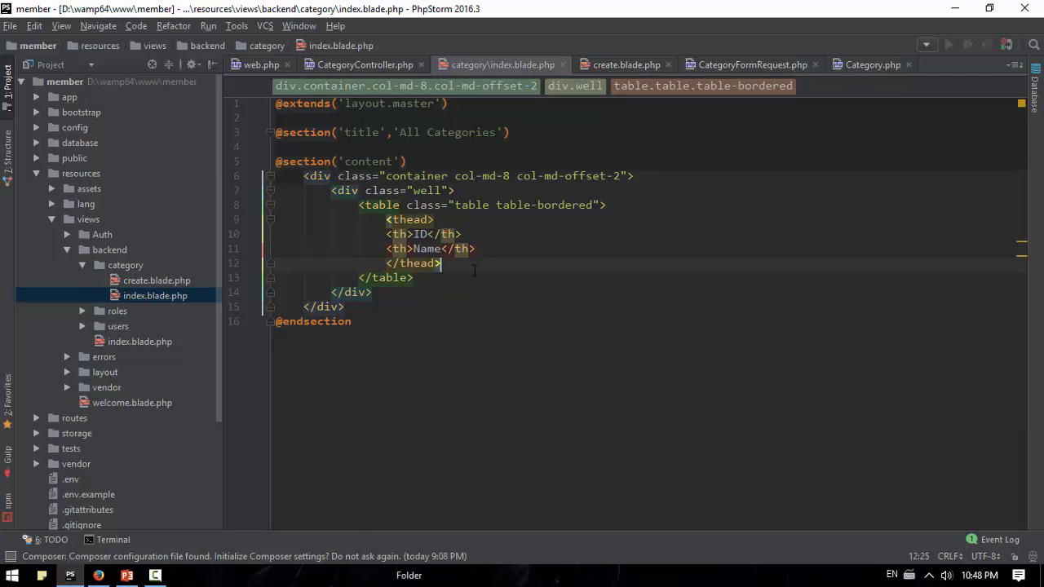
type("<tbody></tbody>")
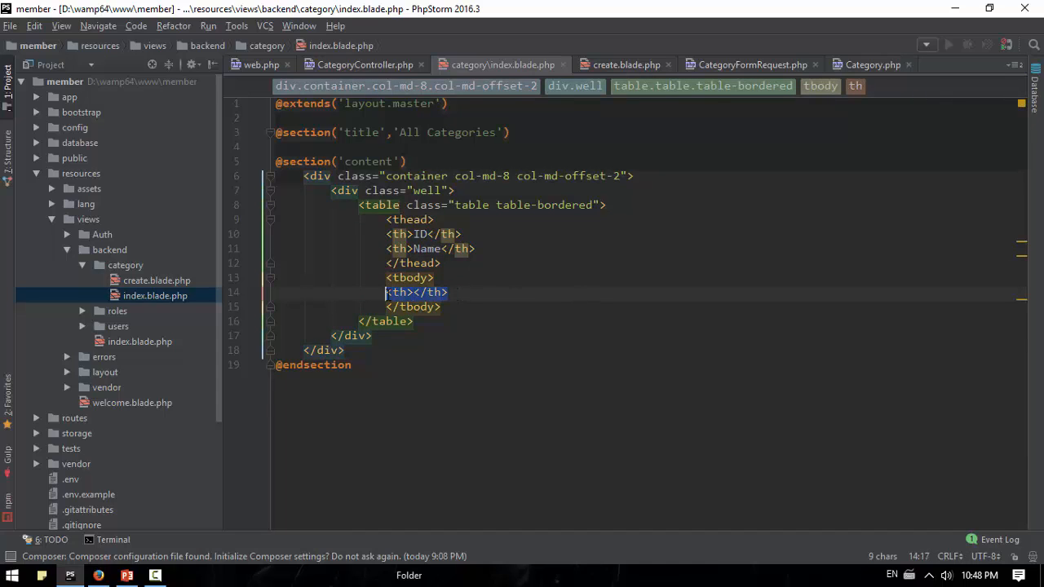
key("Delete")
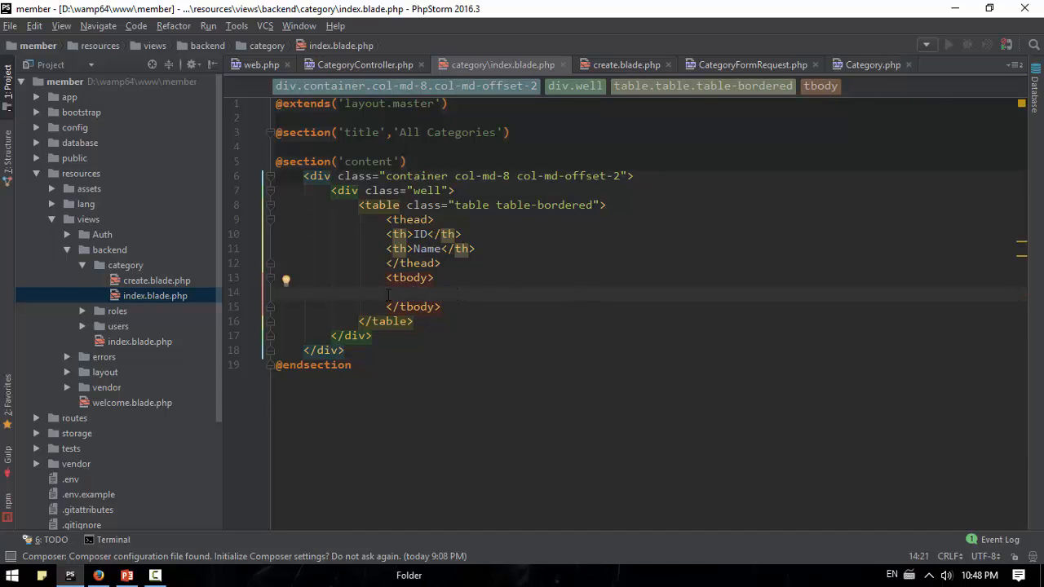
type("@foreach(")
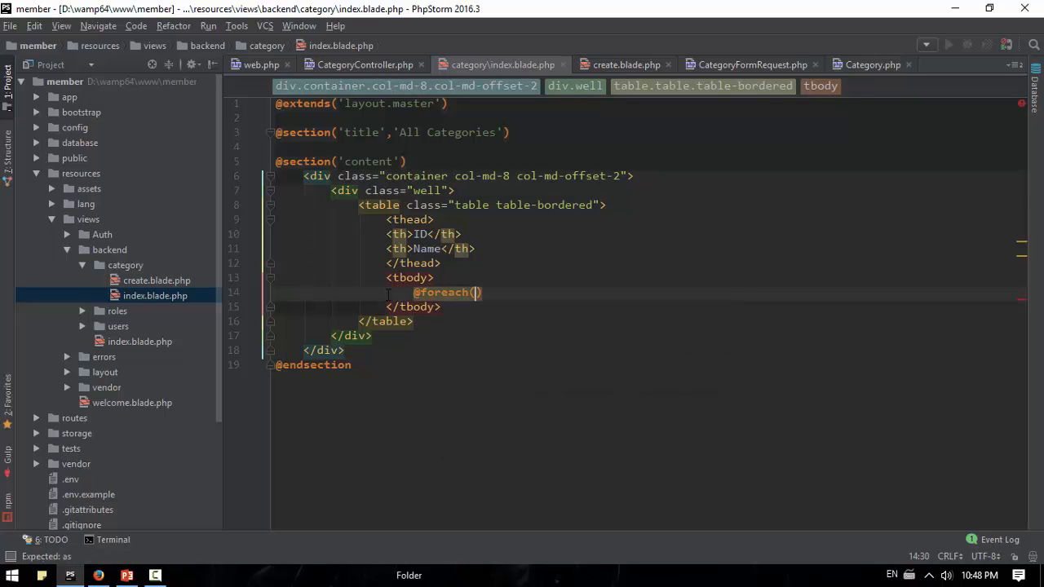
left_click(365, 65)
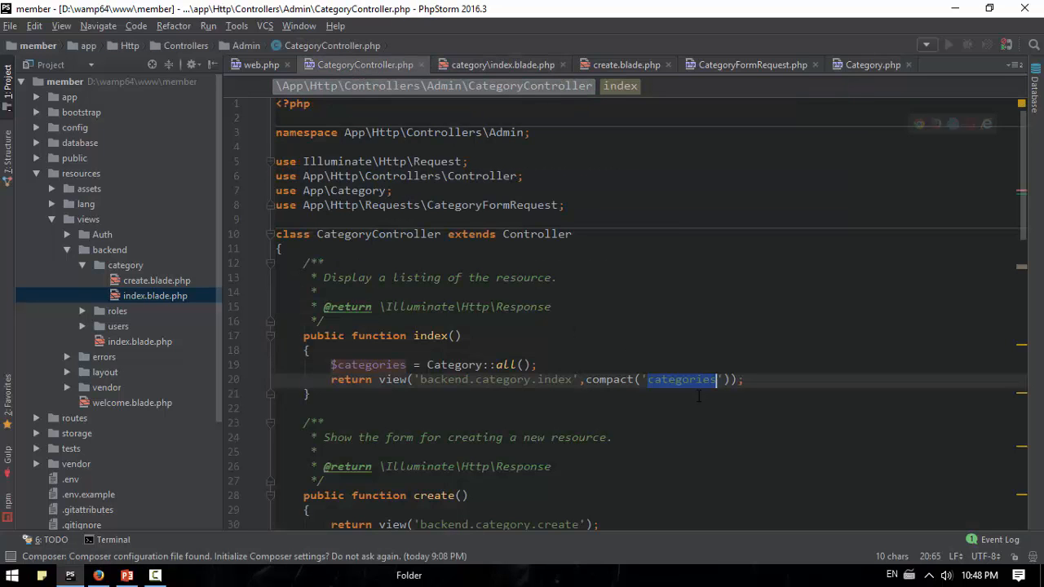
left_click(502, 65)
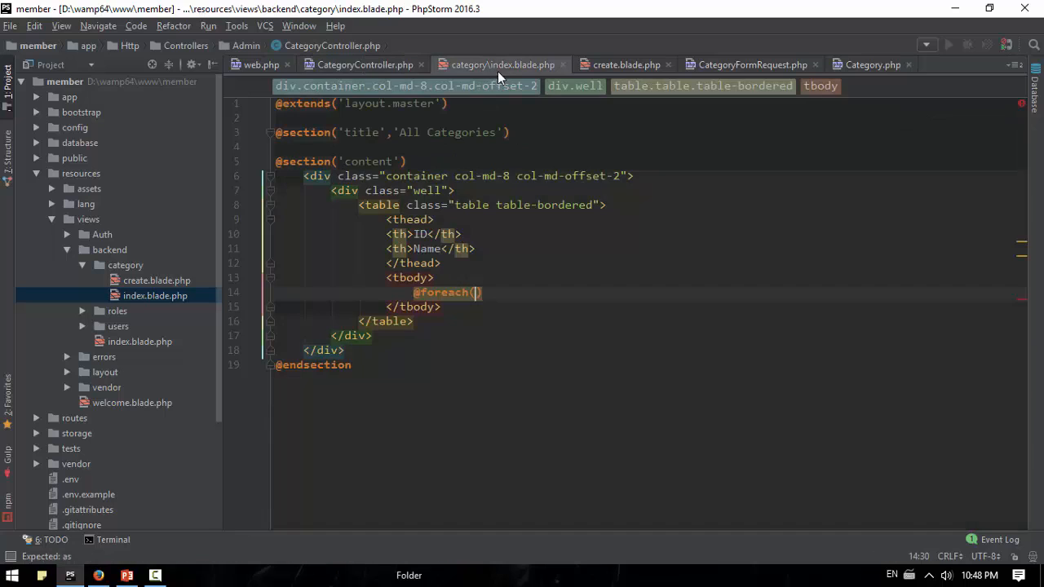
type("$categories")
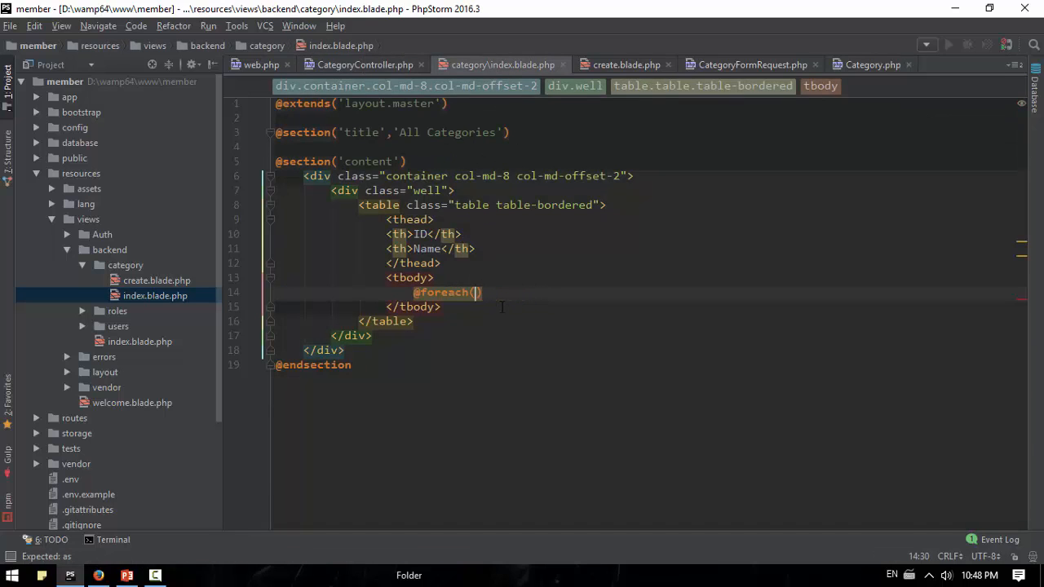
type("$categories as")
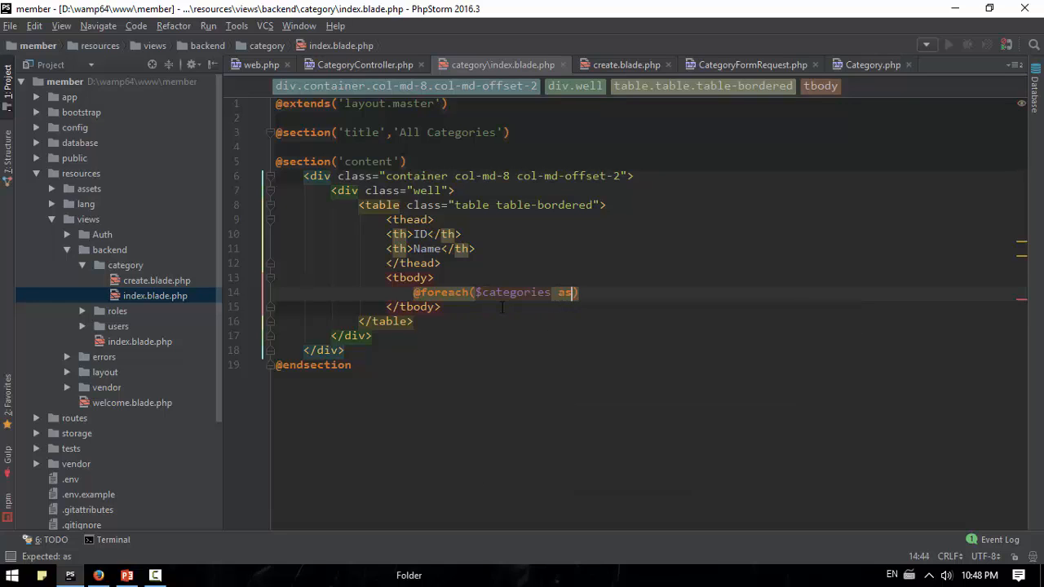
type("$category")
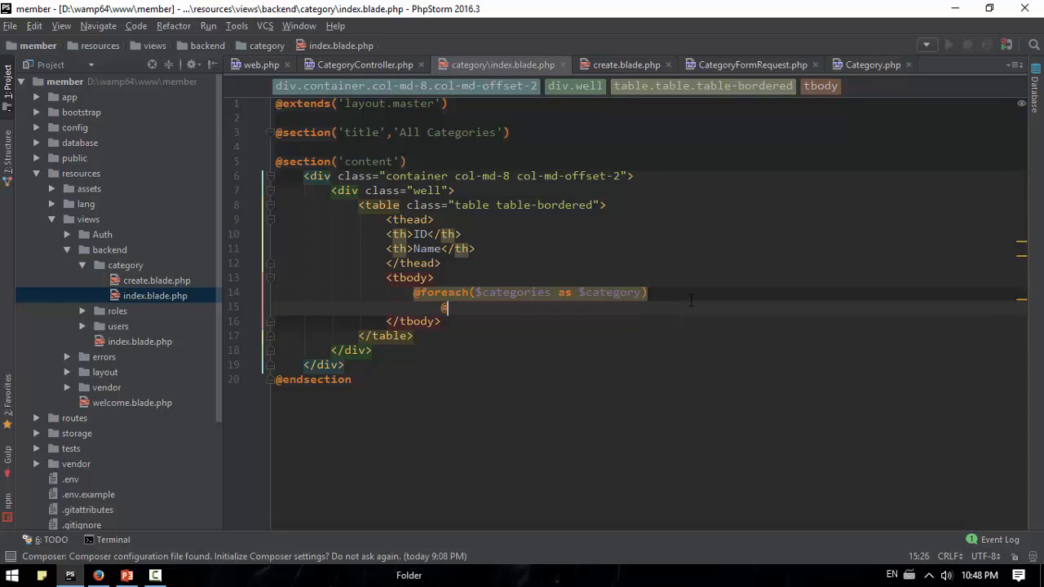
type("endforeach")
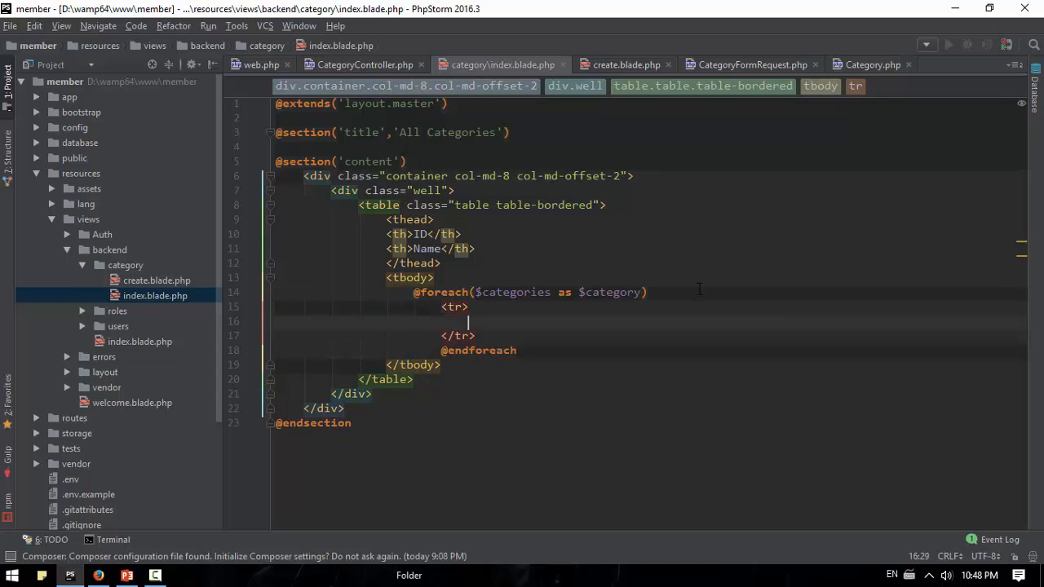
Start each row's cells with <td>{{$category->id}}</td> for the category data
type("<td></td>")
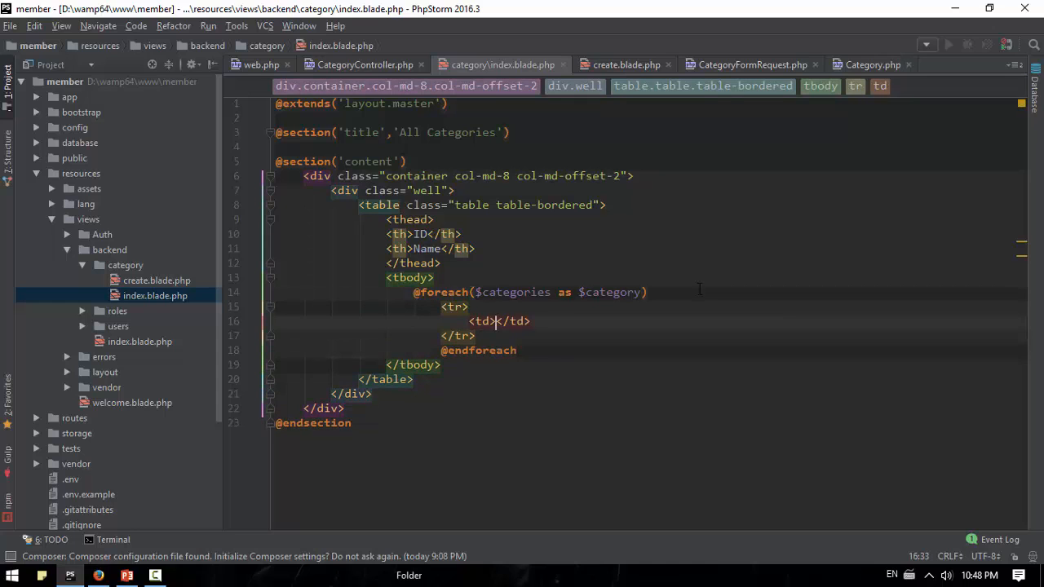
type("{{$cat")
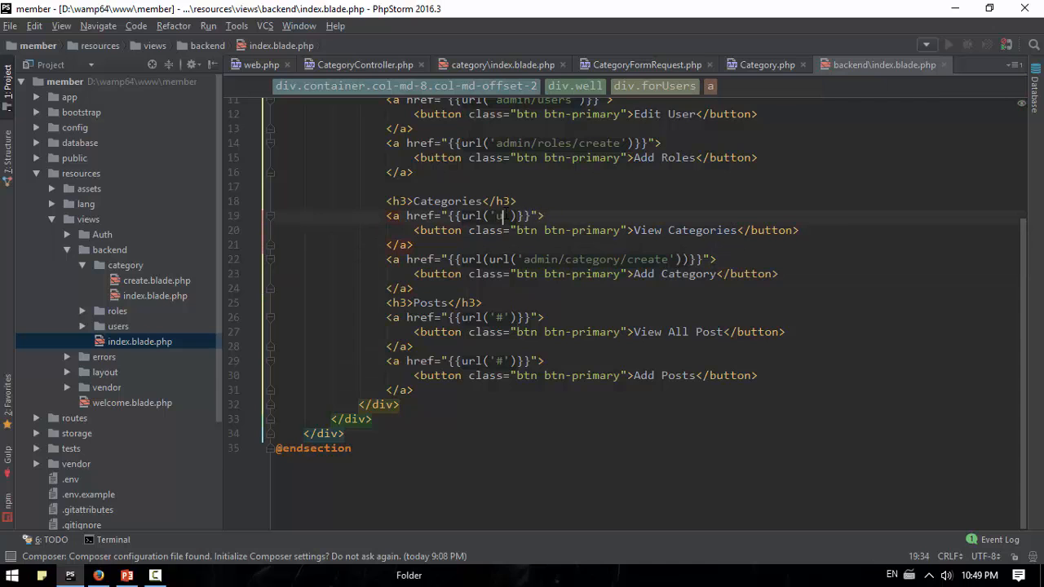
Set the View Categories link to url('admin/category') after checking routes and controller
key("Backspace")
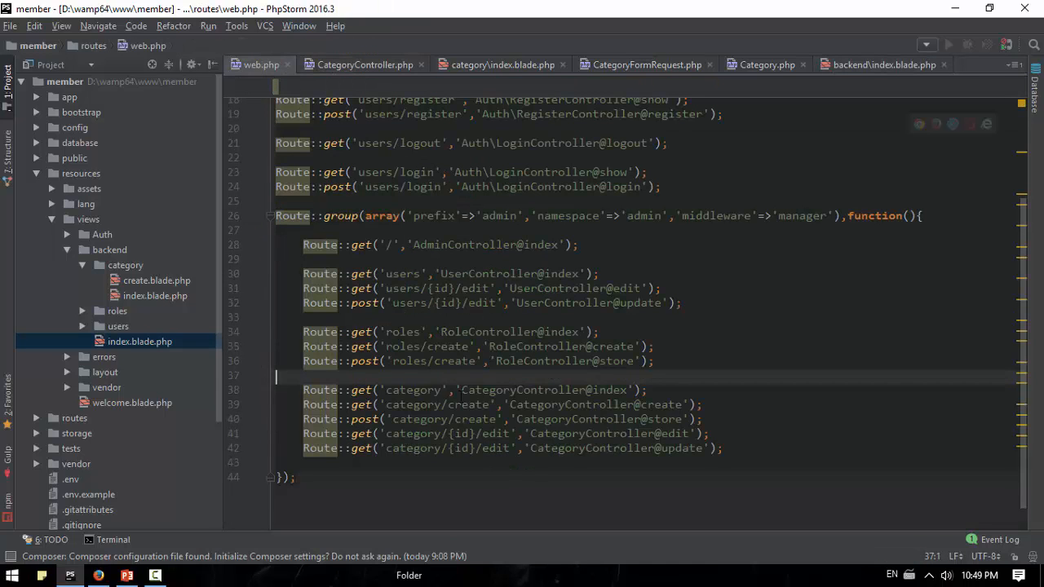
left_click(364, 65)
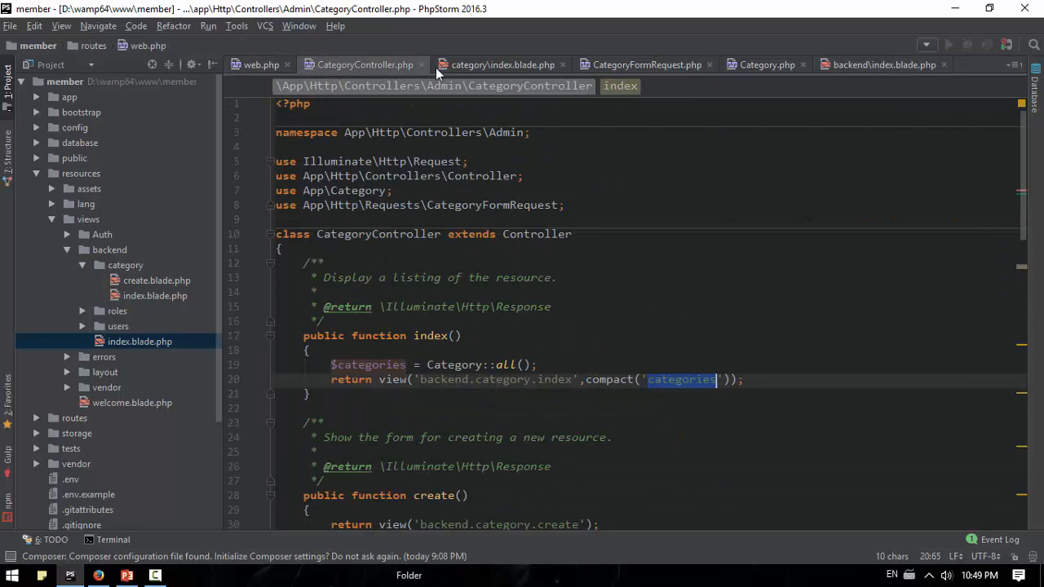
left_click(884, 65)
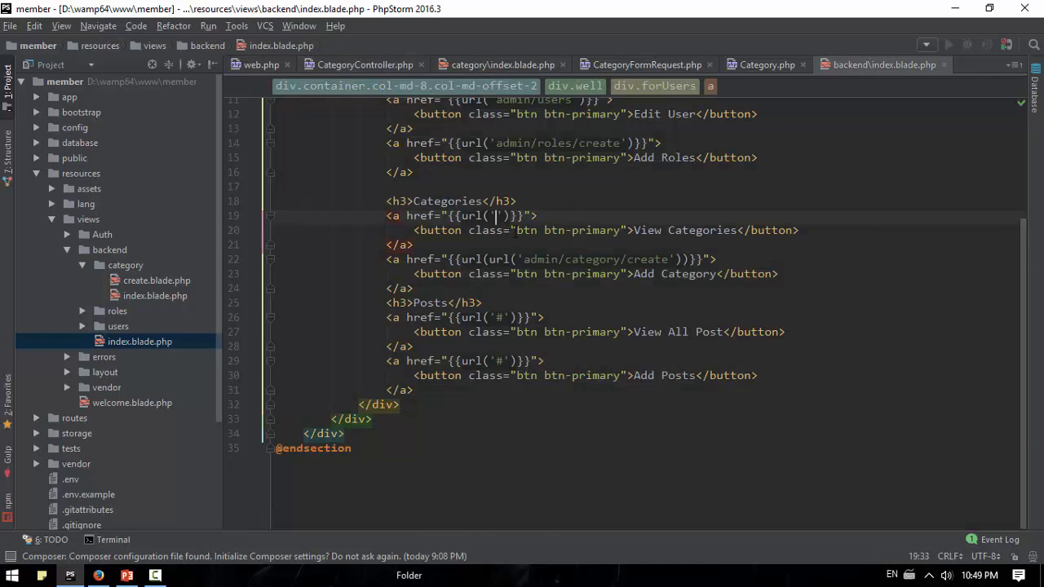
type("admin/cat")
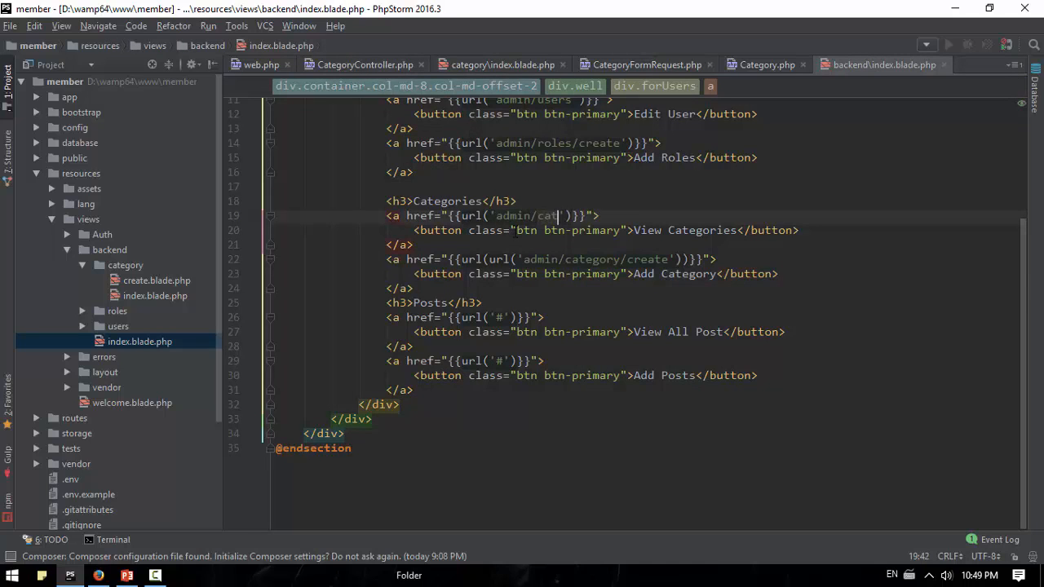
type("egory")
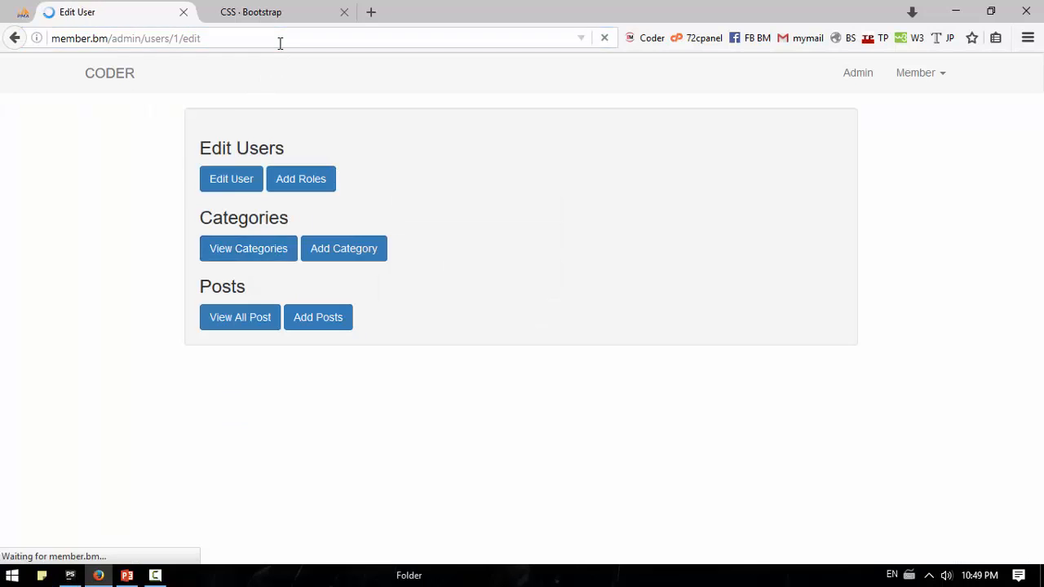
Reload member.bm/admin in Chrome and follow the View Categories link
left_click(231, 178)
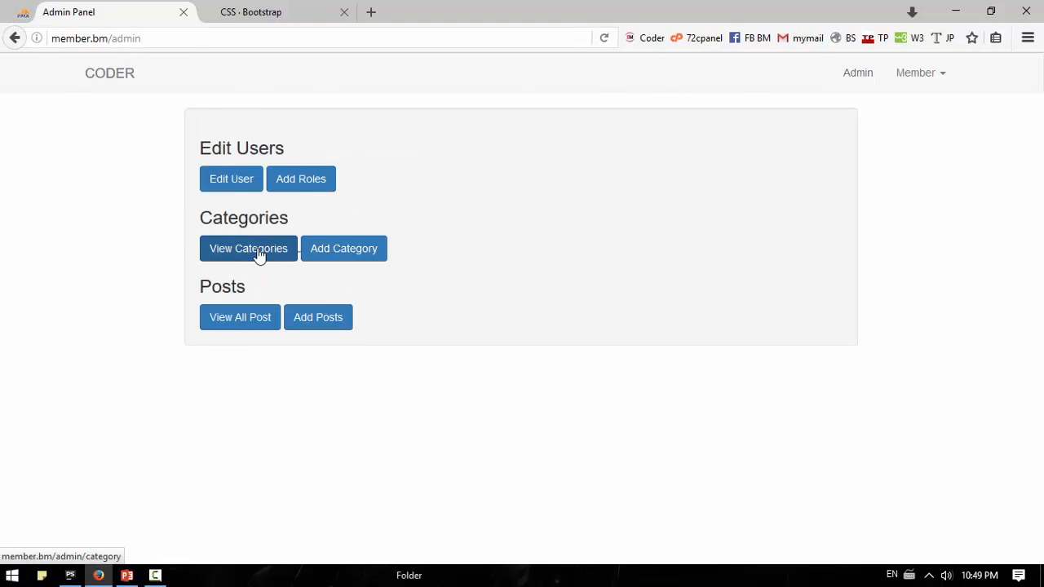
left_click(248, 248)
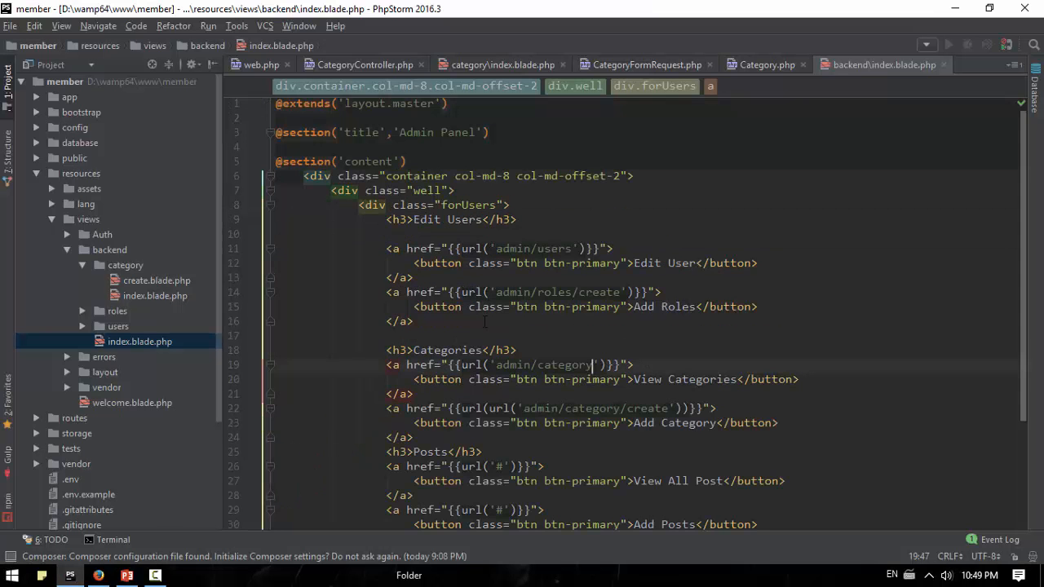
Close the leftover Category model and form request tabs in PhpStorm
left_click(721, 65)
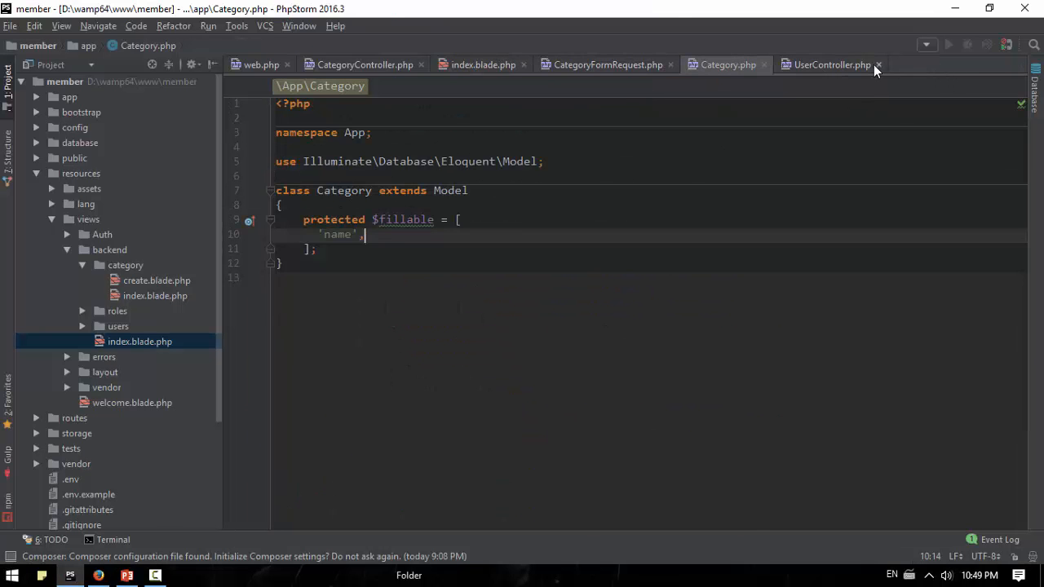
left_click(606, 65)
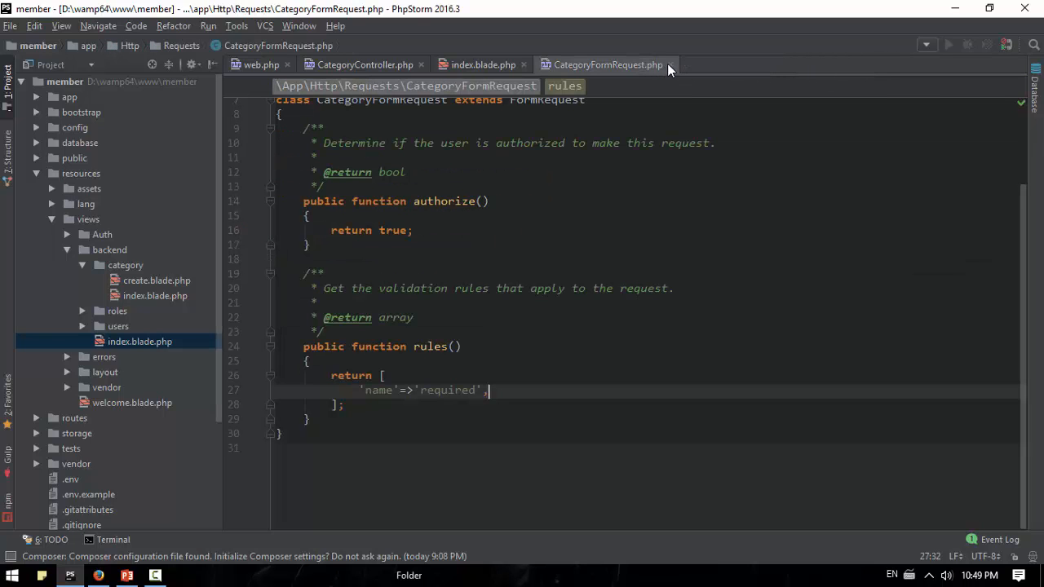
left_click(128, 574)
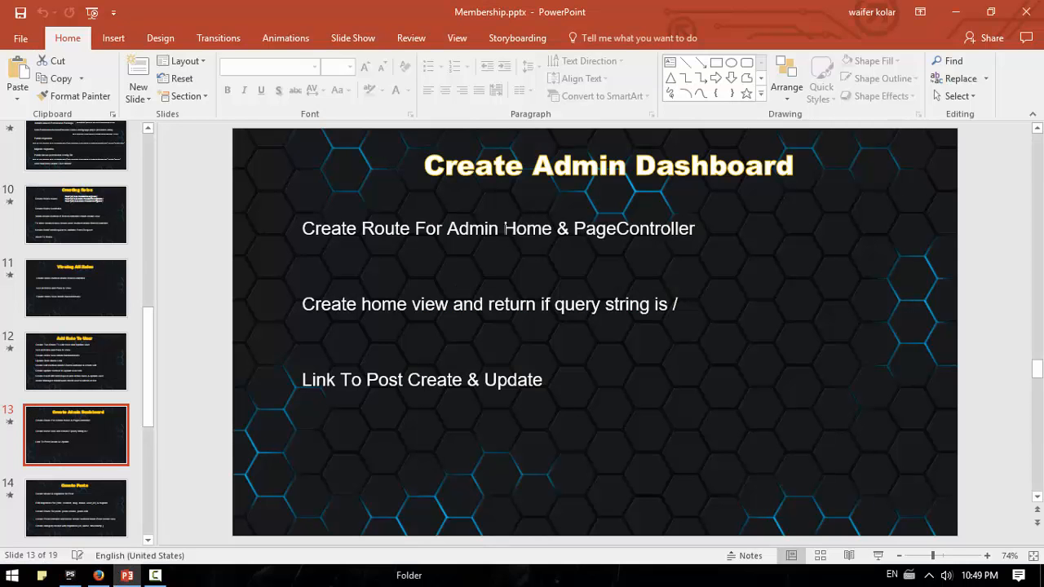
Return from the slide to the category index.blade.php view in PhpStorm
left_click(153, 576)
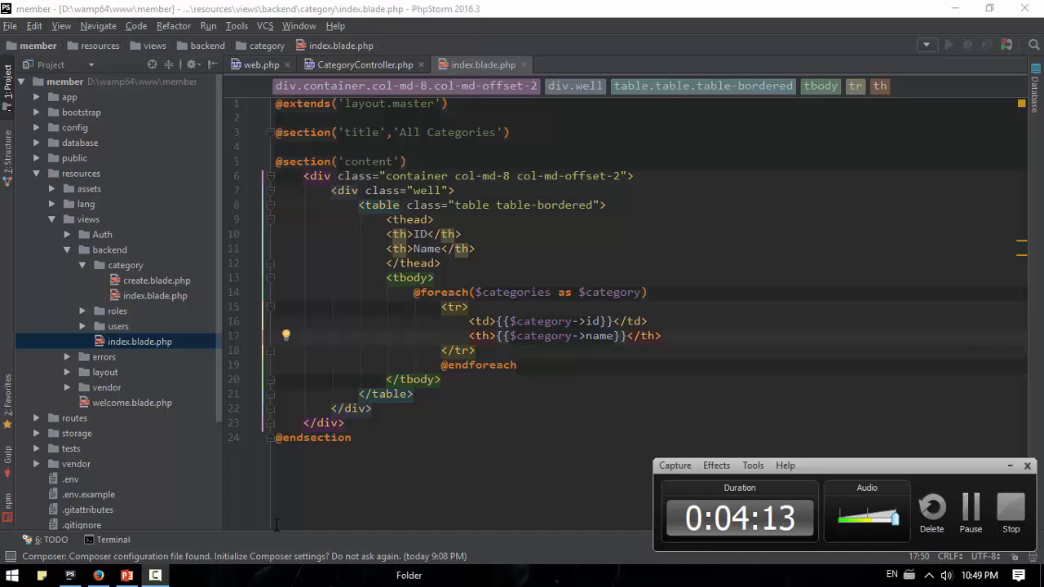
mouse_move(290, 236)
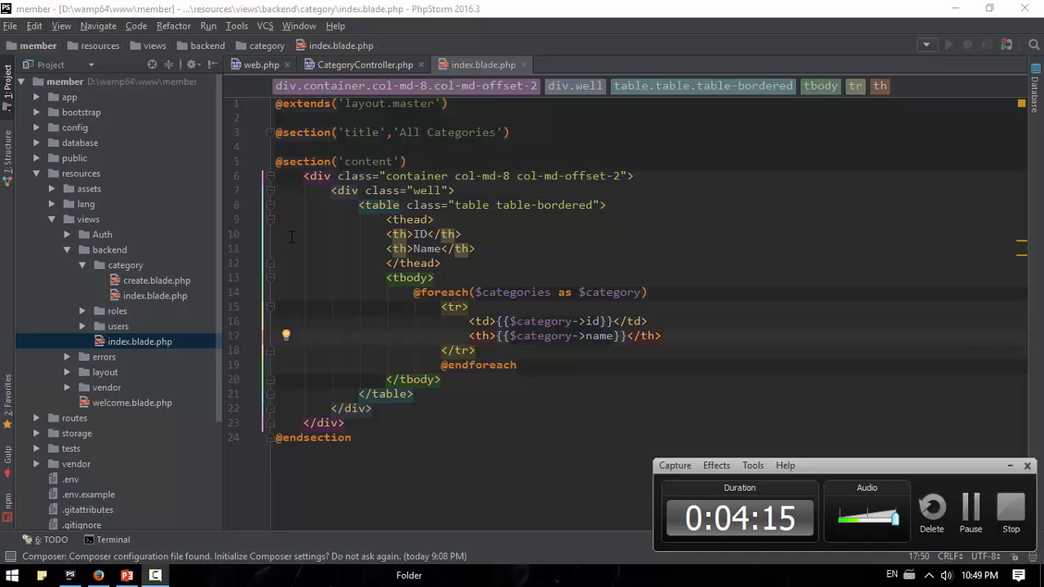